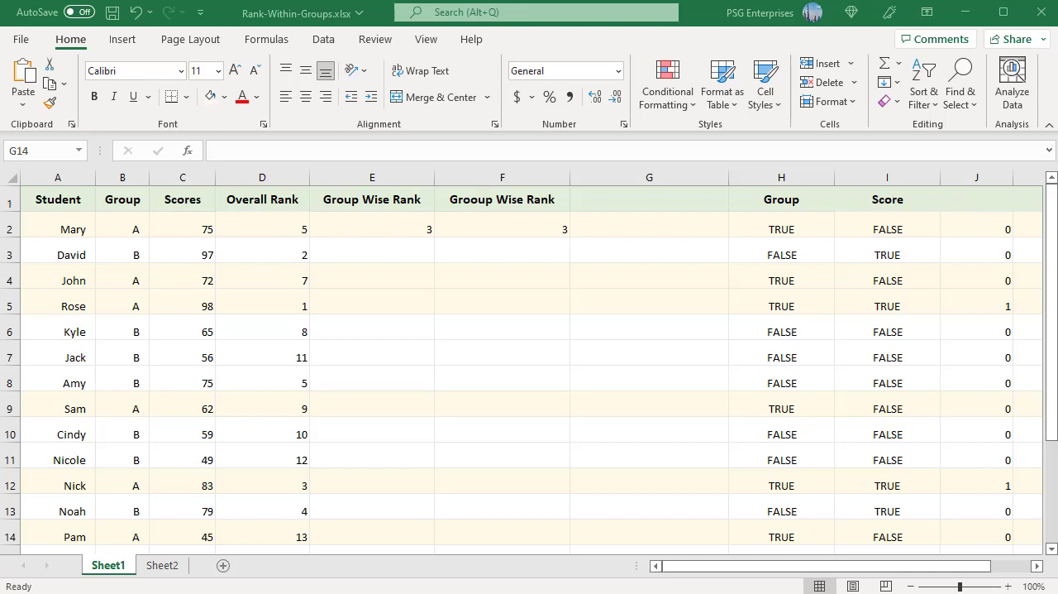
Step: Enter =RANK.EQ(C2,$C$2:$C$14) and inspect the score comparison formulas in I2 and J2
left_click(649, 531)
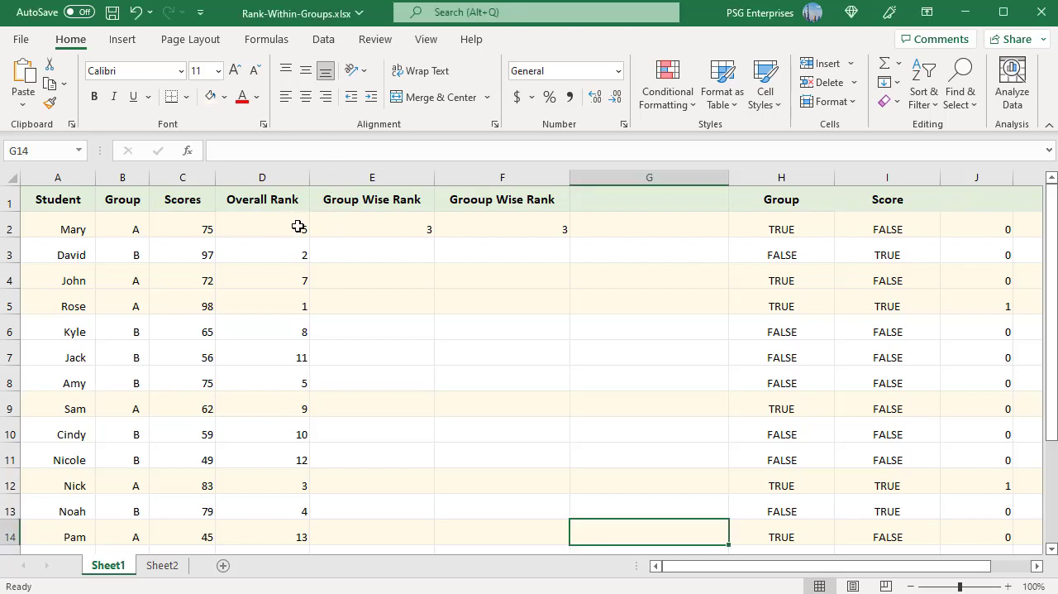
type("=RANK.EQ(C2,$C$2:$C$14)")
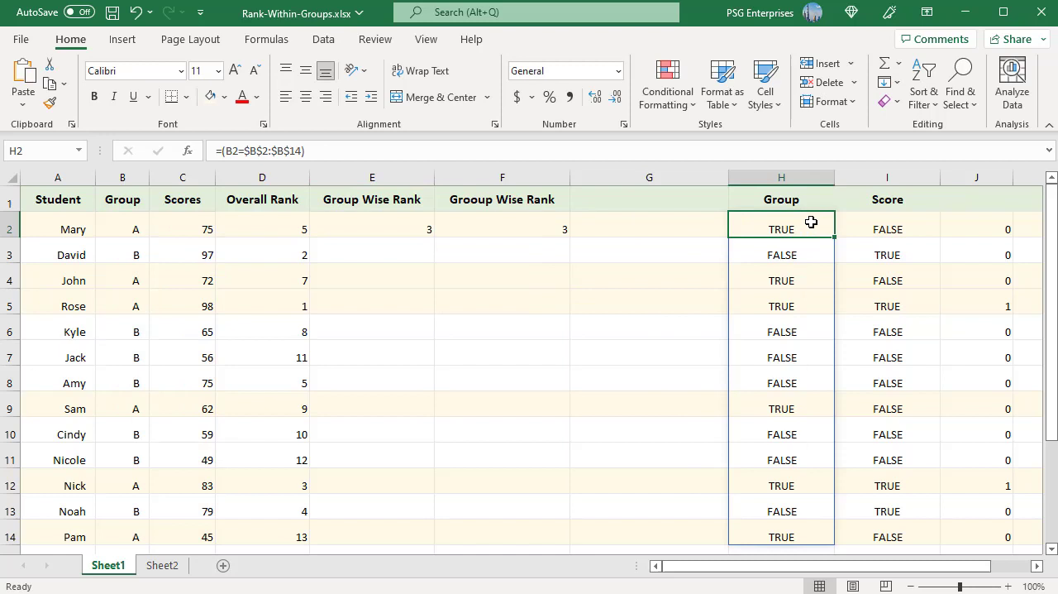
double_click(781, 229)
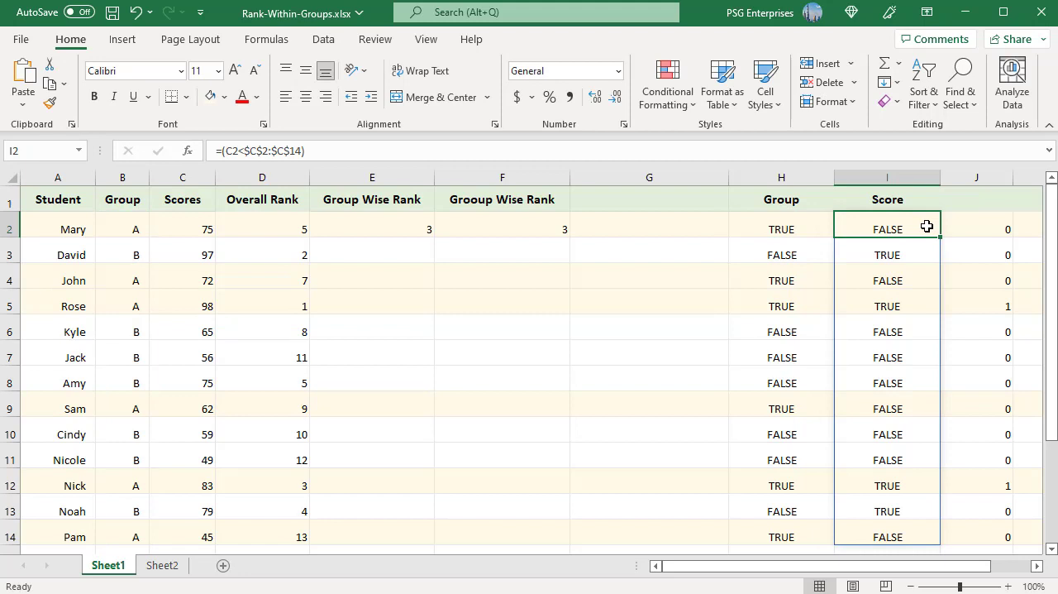
double_click(887, 229)
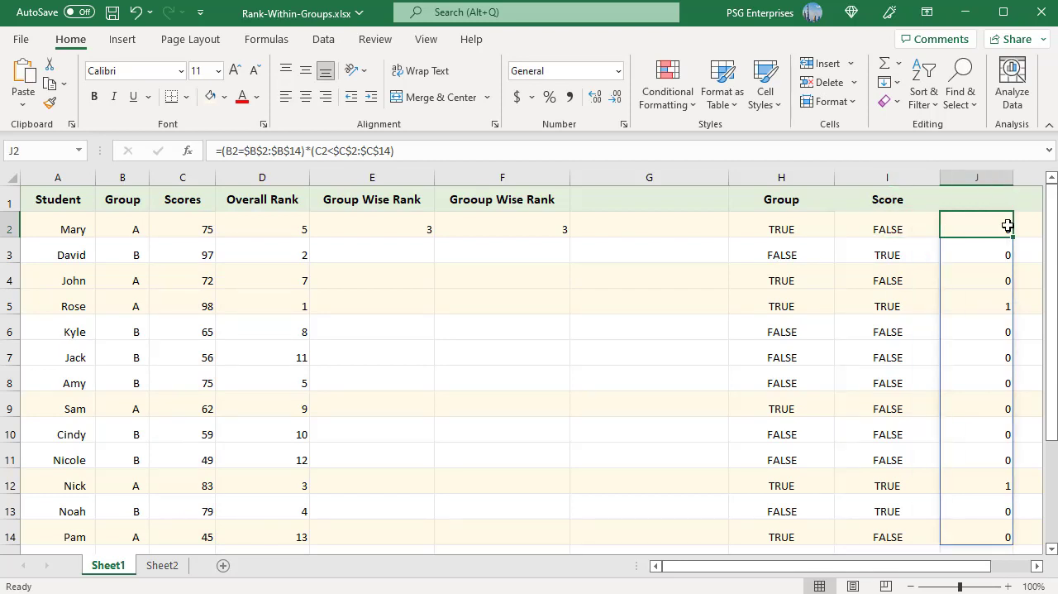
Step: Review Mary's group rank formula in E2 and copy it down the column
double_click(977, 229)
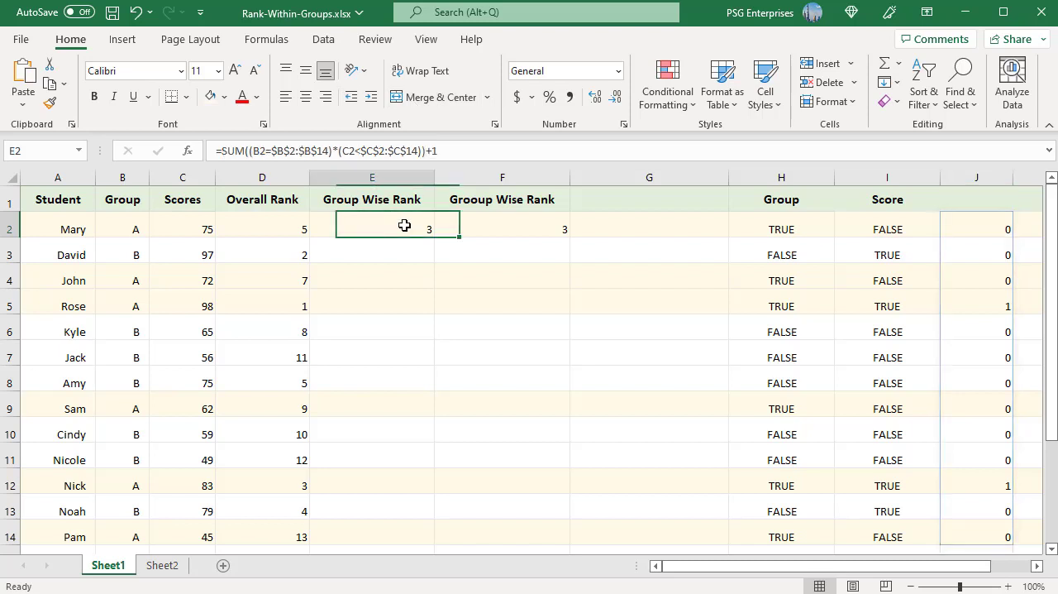
double_click(371, 229)
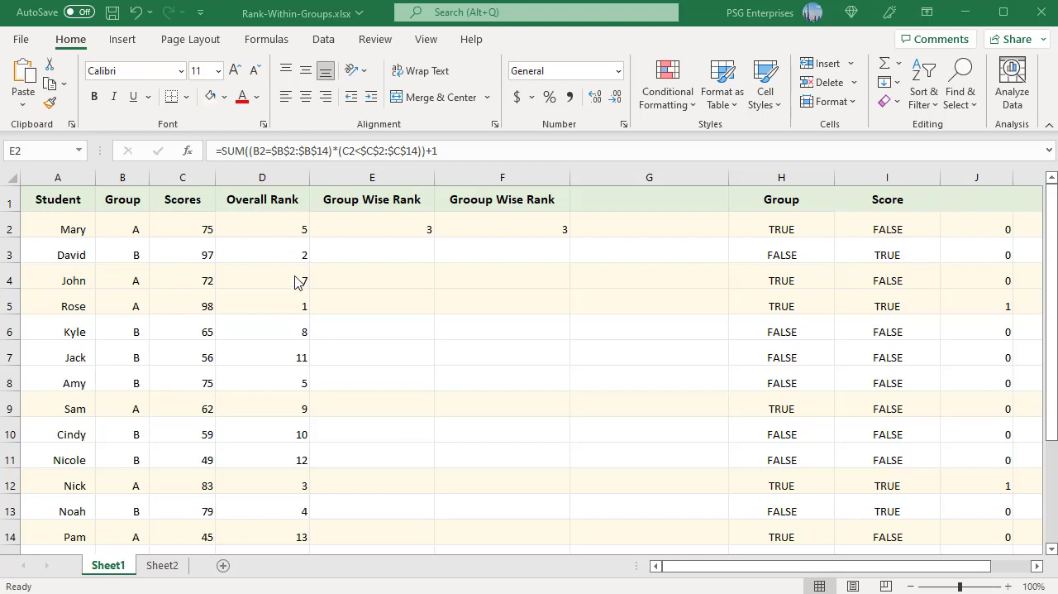
left_click(371, 229)
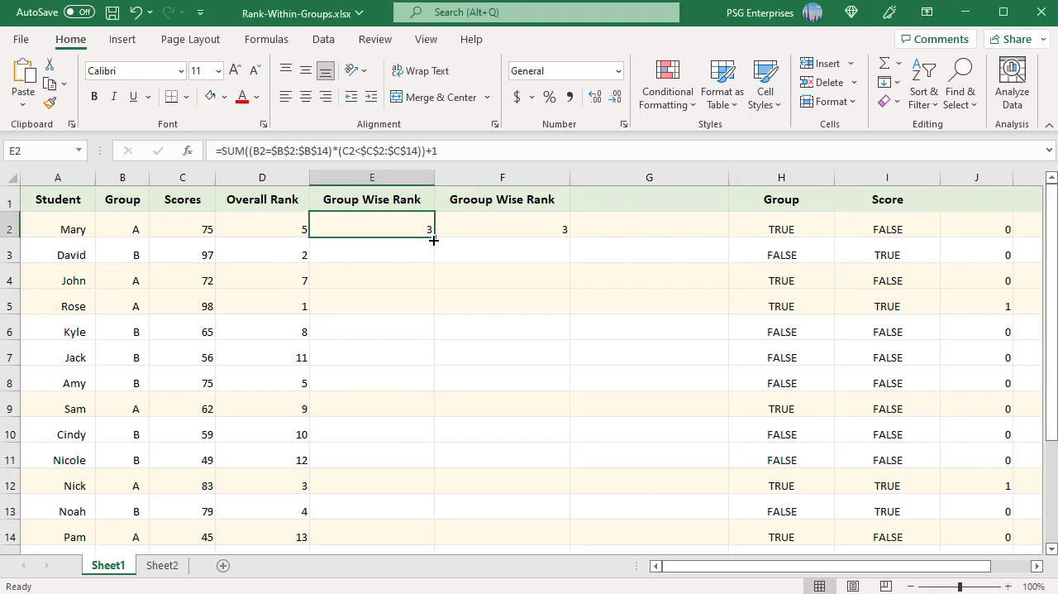
left_click_drag(434, 240, 444, 540)
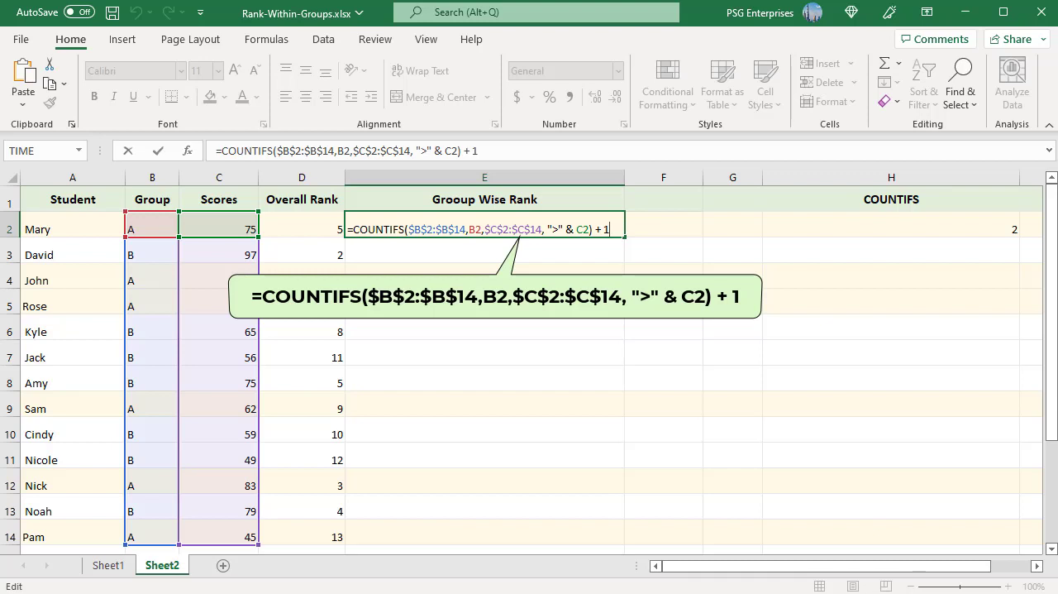
mouse_move(983, 223)
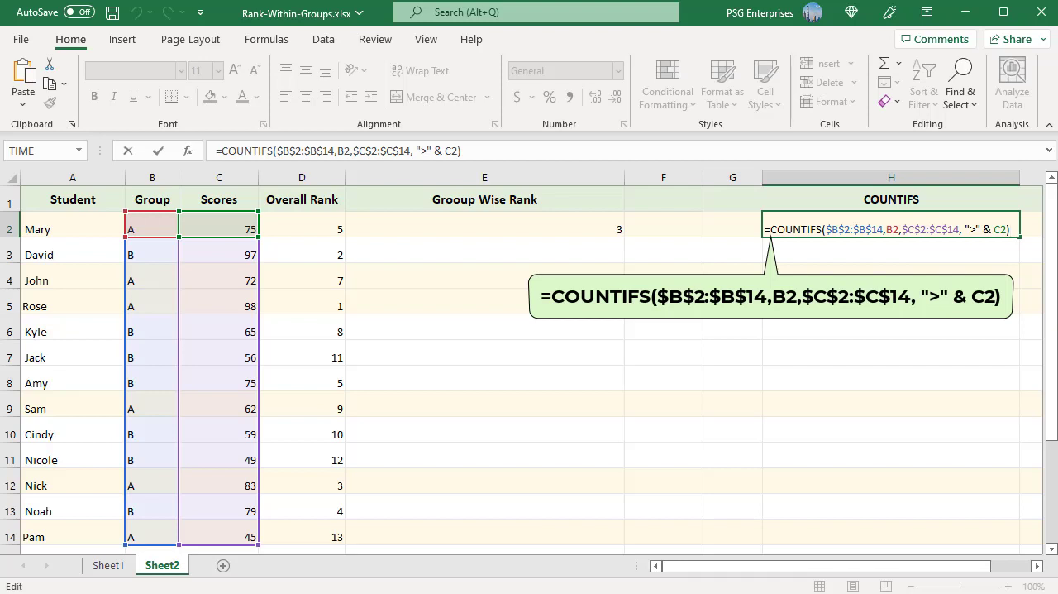
Step: Leave the formula unchanged and fill the group rank formula down to row 14
key("Enter")
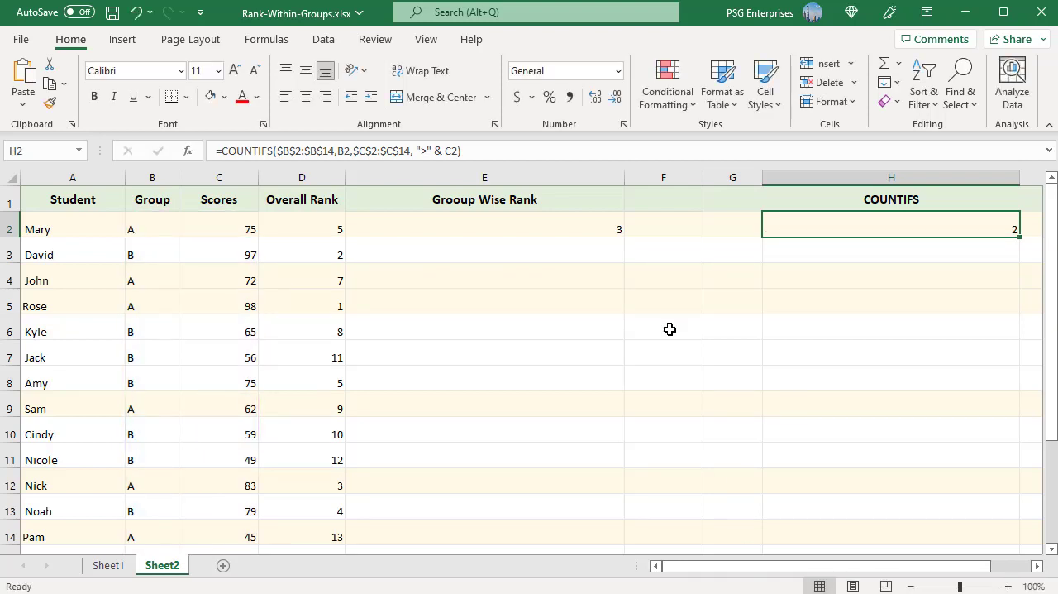
mouse_move(623, 254)
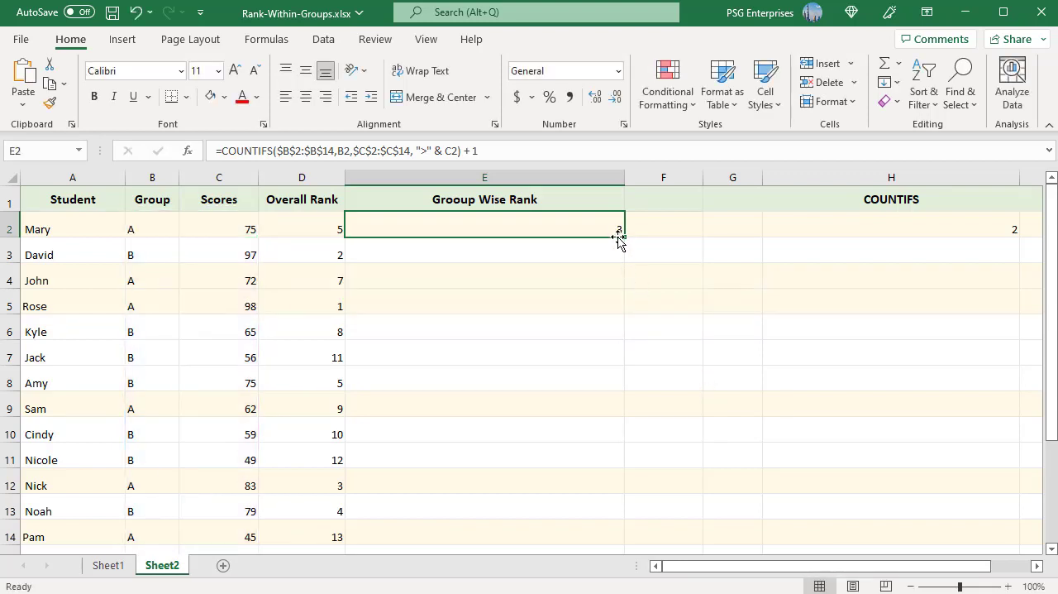
left_click_drag(619, 234, 618, 536)
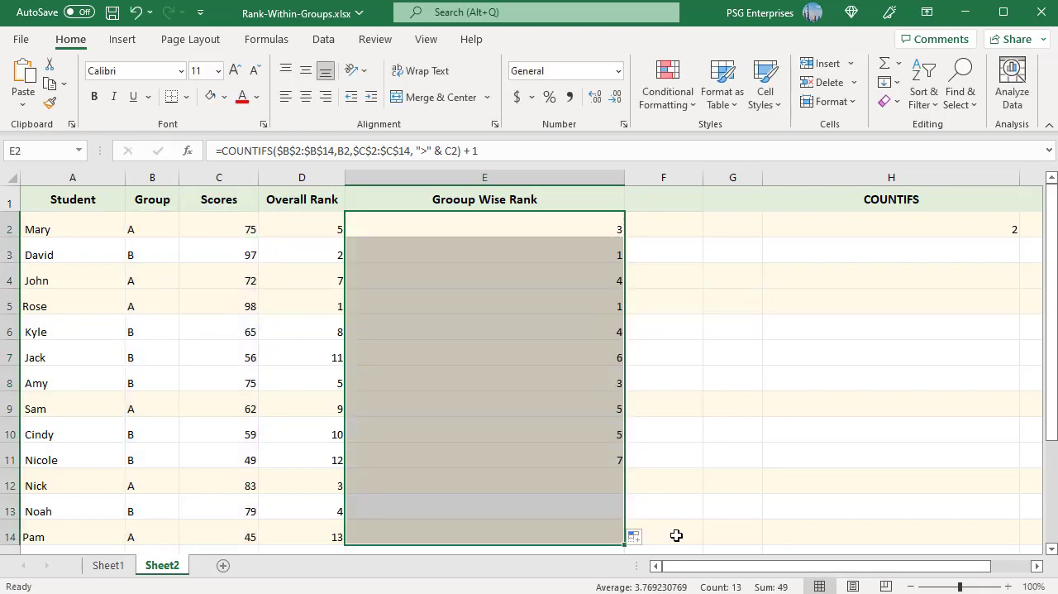